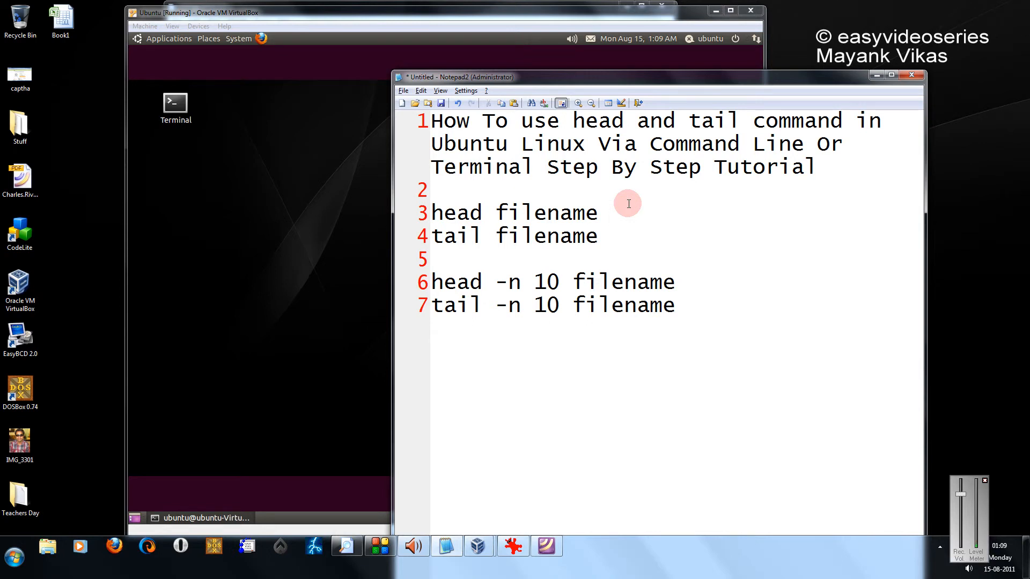
Minimize Notepad2 to reveal the Ubuntu GNOME Terminal at an empty prompt
left_click(610, 213)
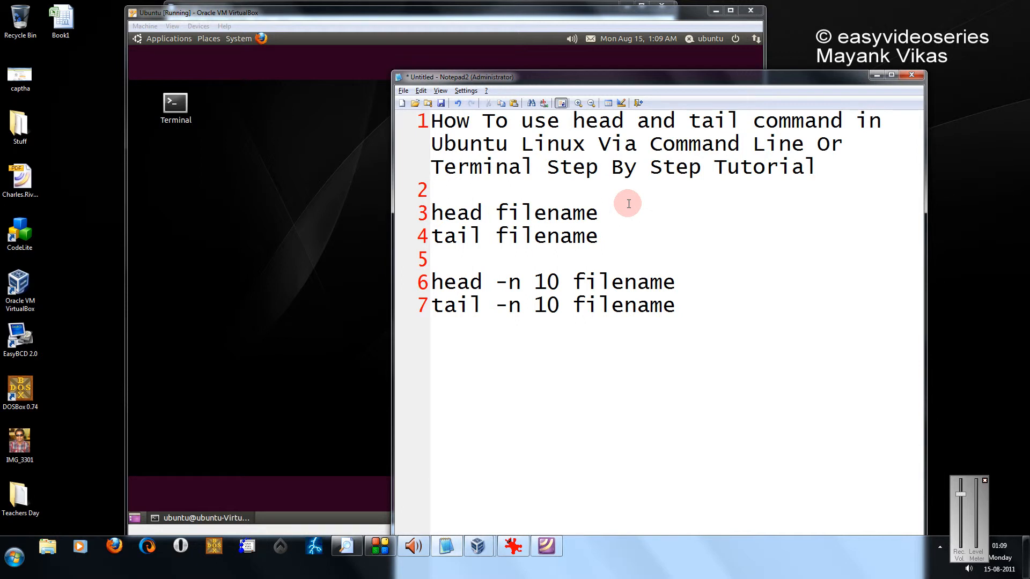
left_click(612, 212)
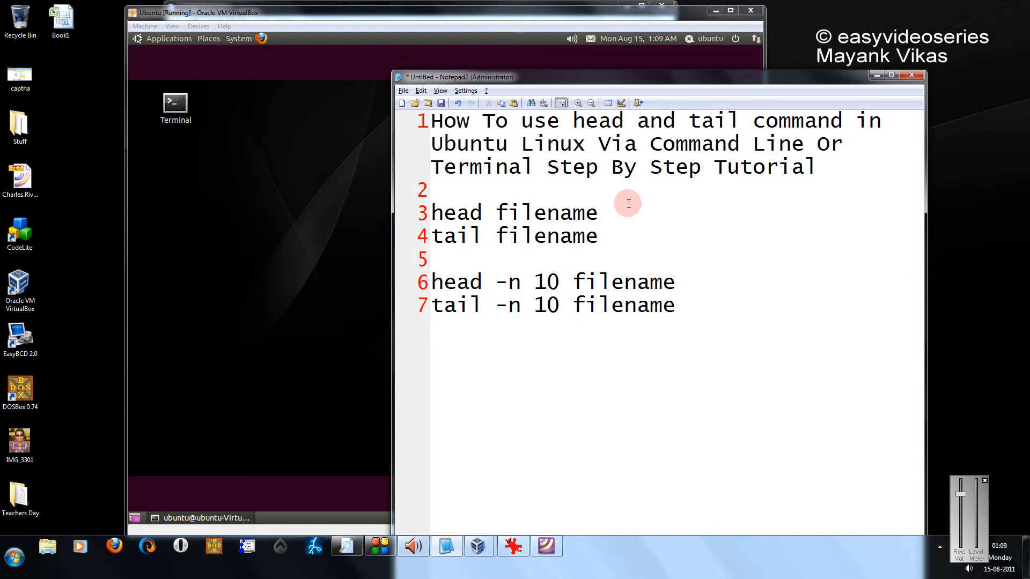
left_click(613, 213)
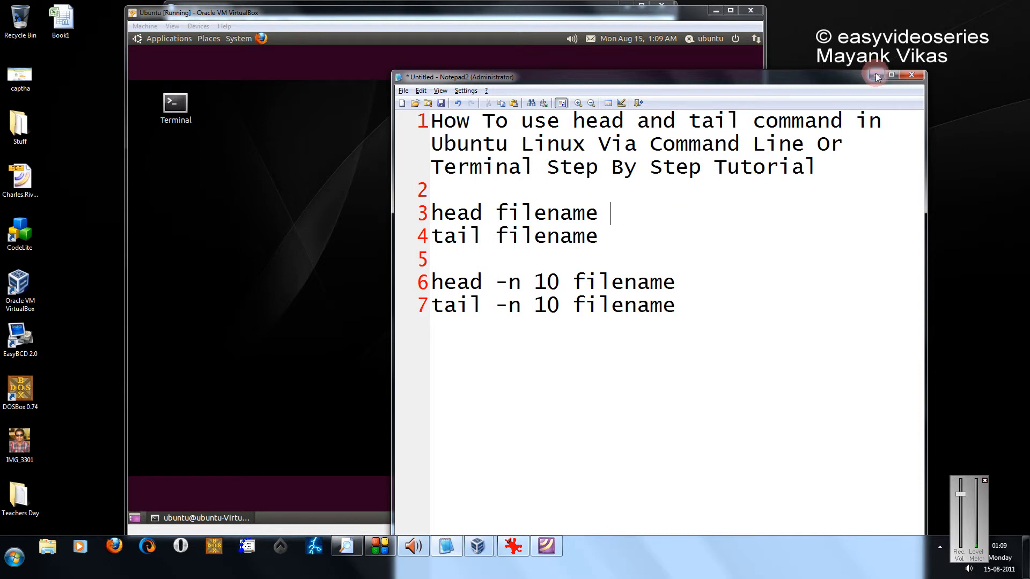
left_click(914, 75)
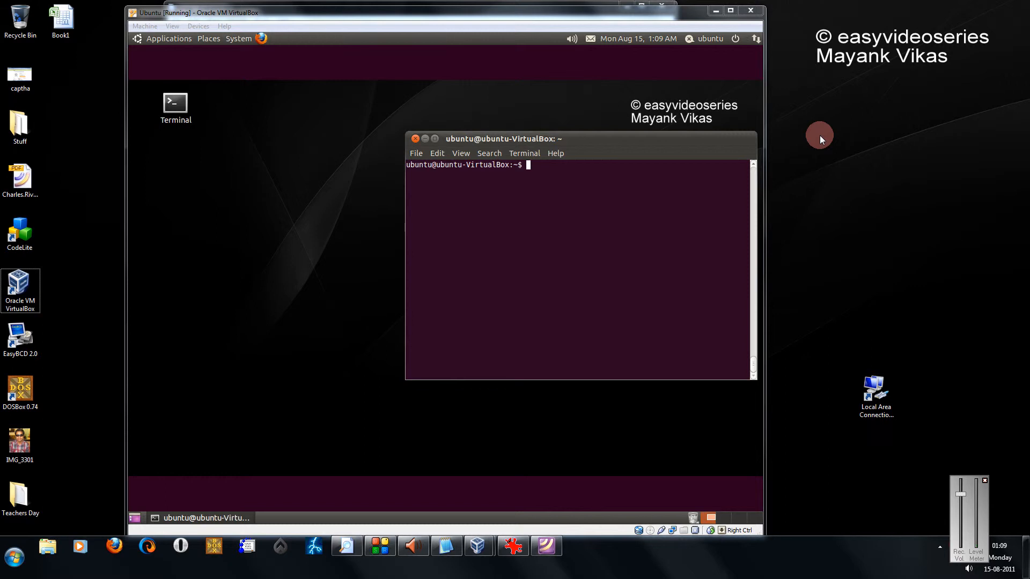
mouse_move(820, 209)
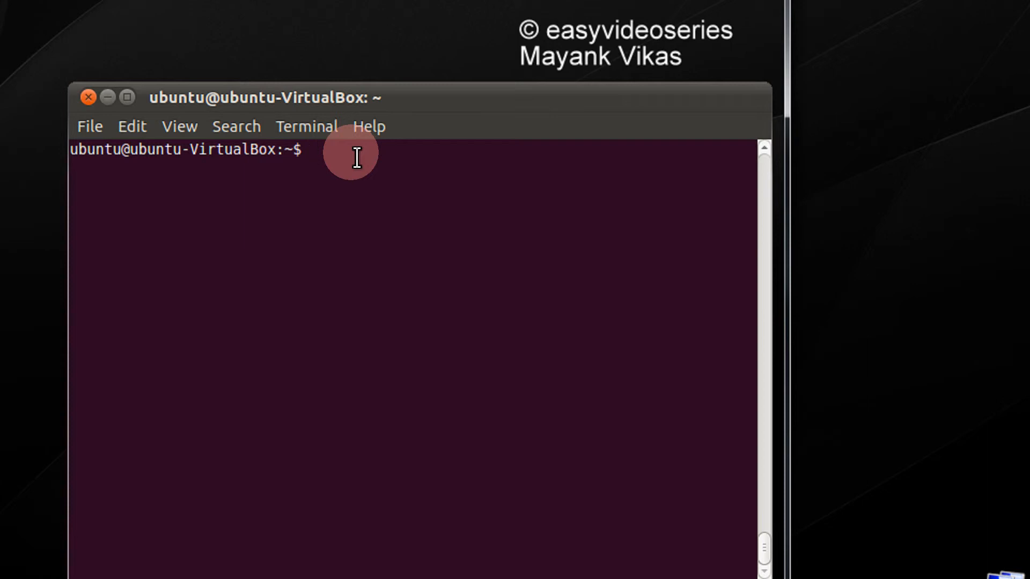
Run head /etc/services to print the file's first ten lines
type("head")
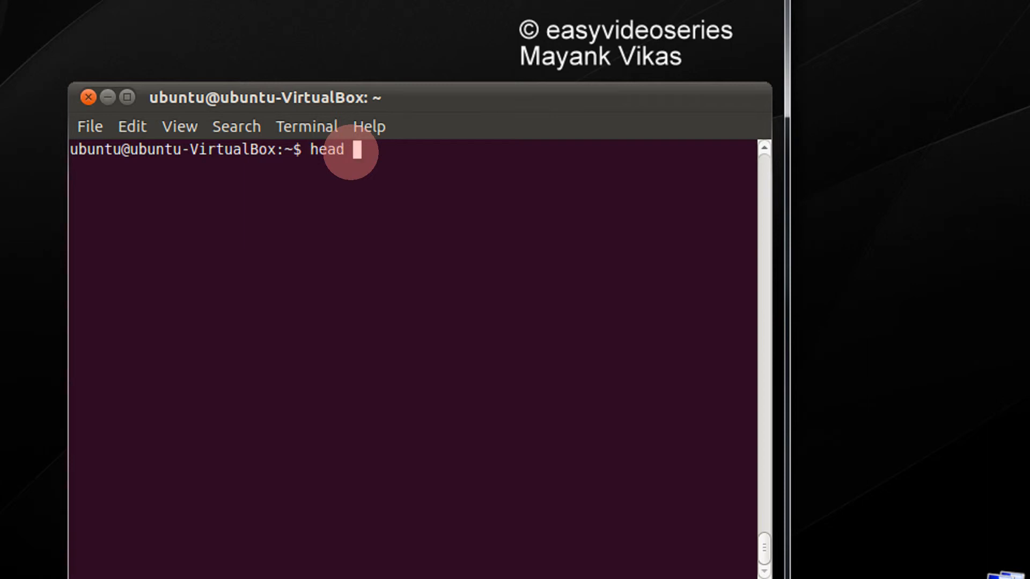
type("/etc/services")
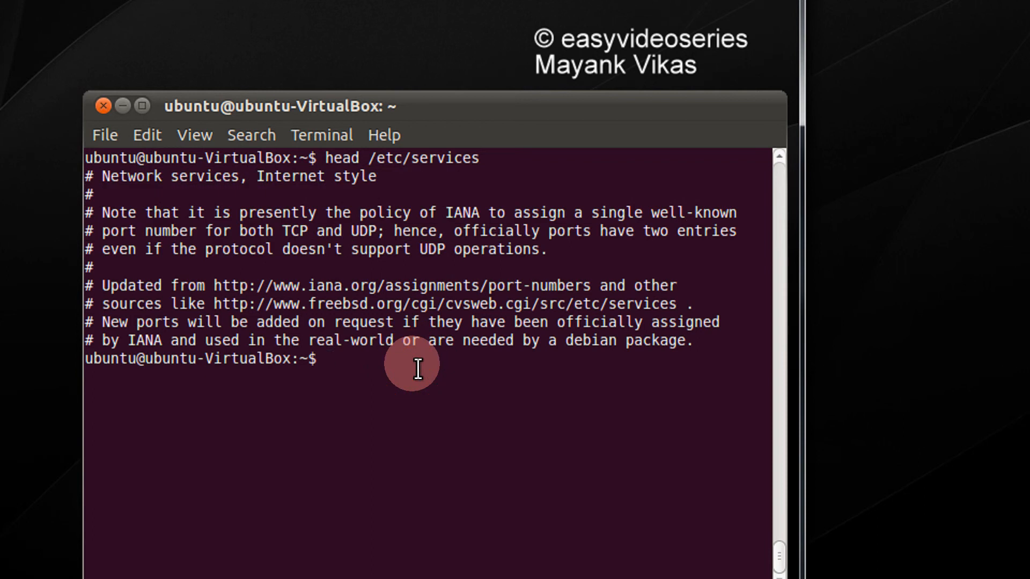
type("head")
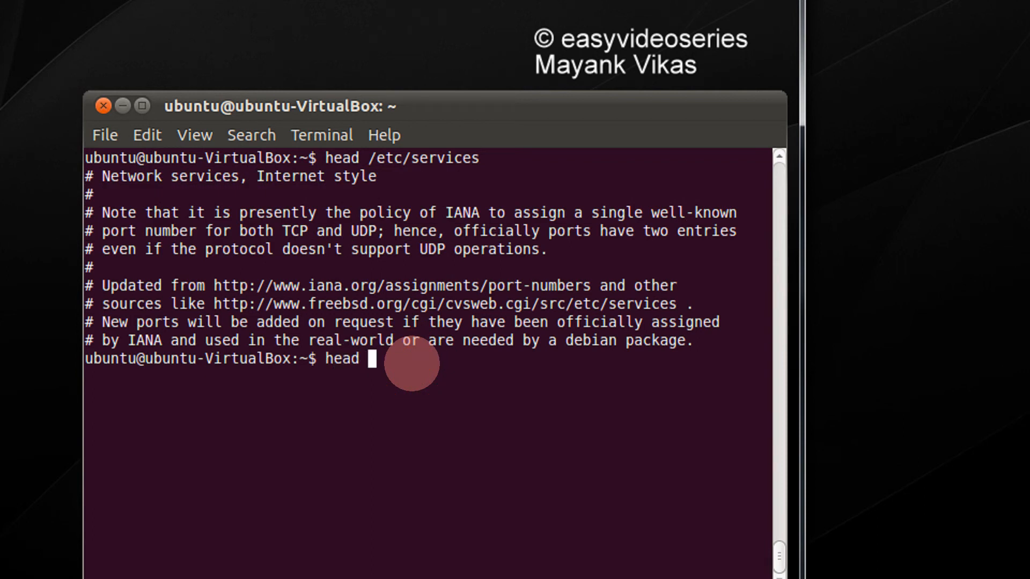
Run head -n 20 /etc/services to print its first twenty lines
type("-n 20")
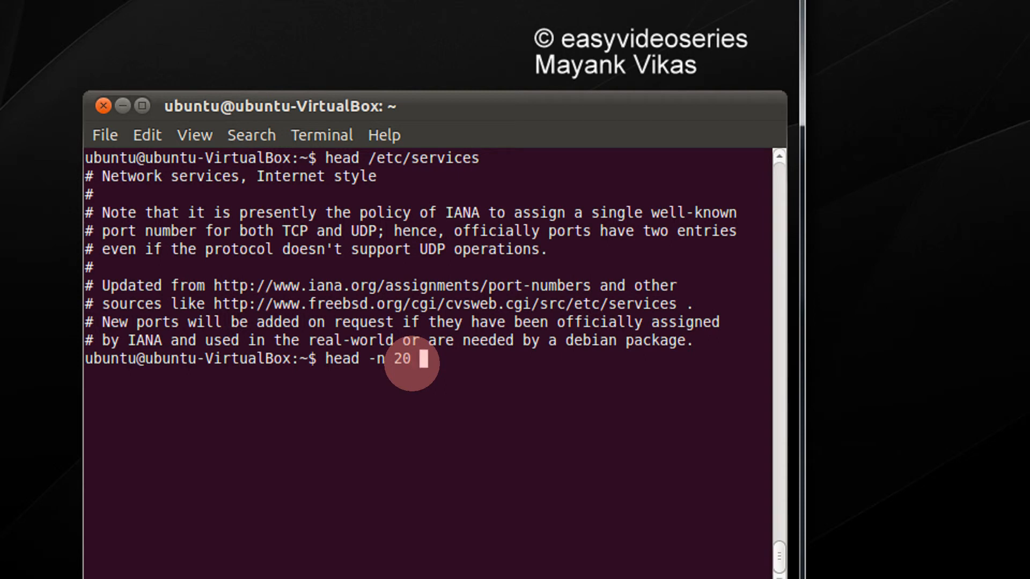
type("etc/services")
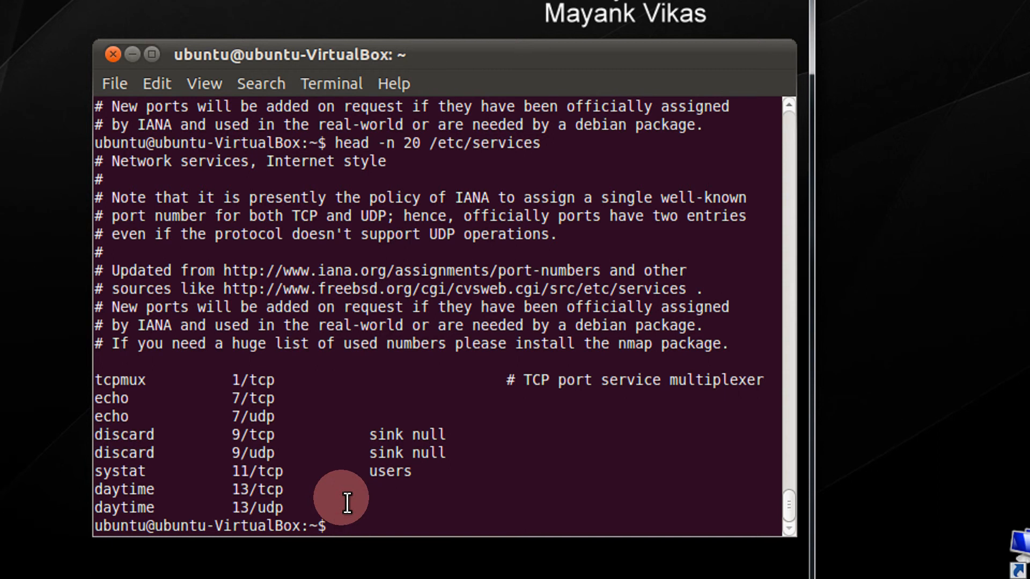
type("cle")
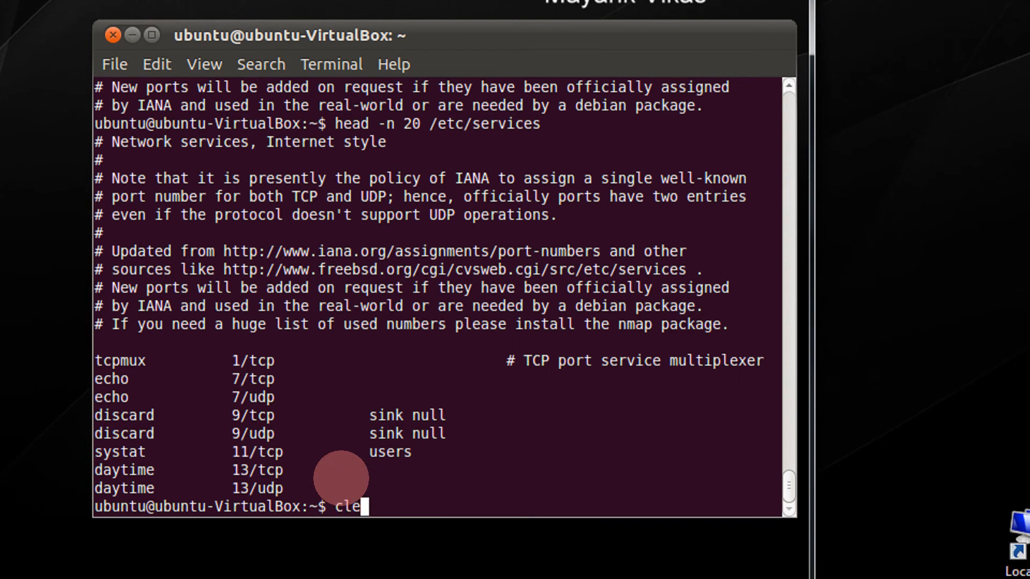
Clear the screen and run tail -n 3 /etc/services for its last three lines
key("Return")
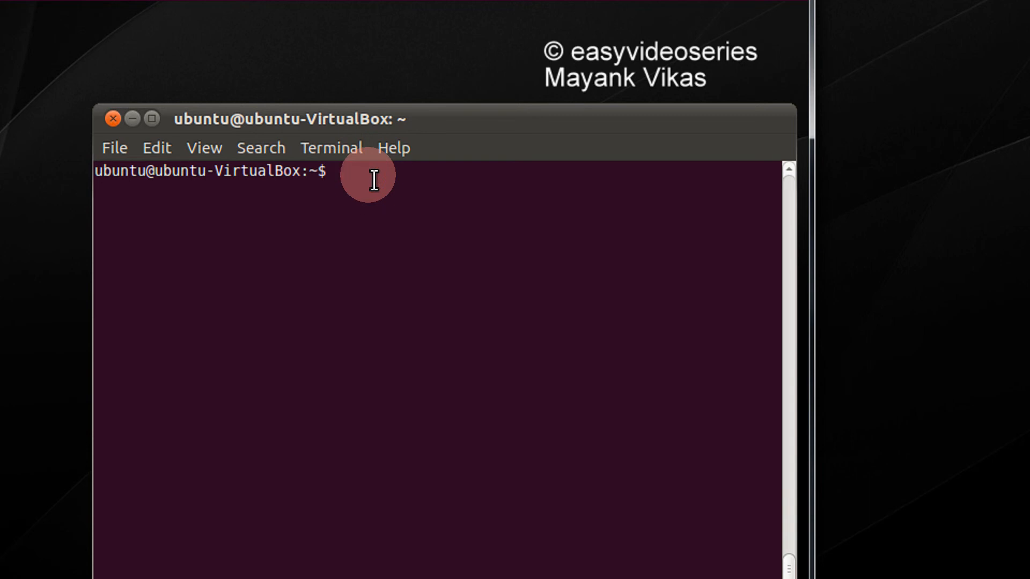
type("tail -n")
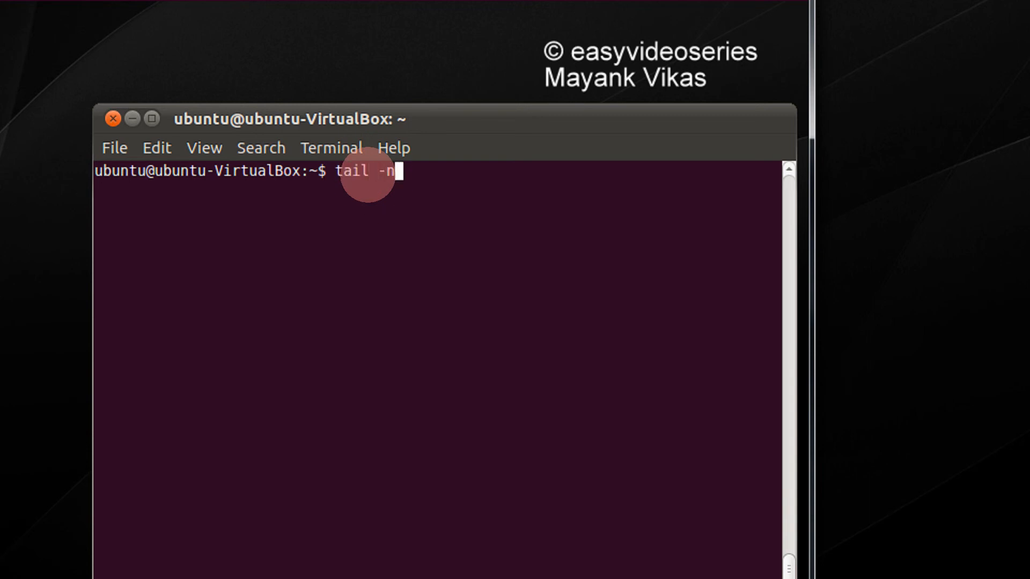
type("25")
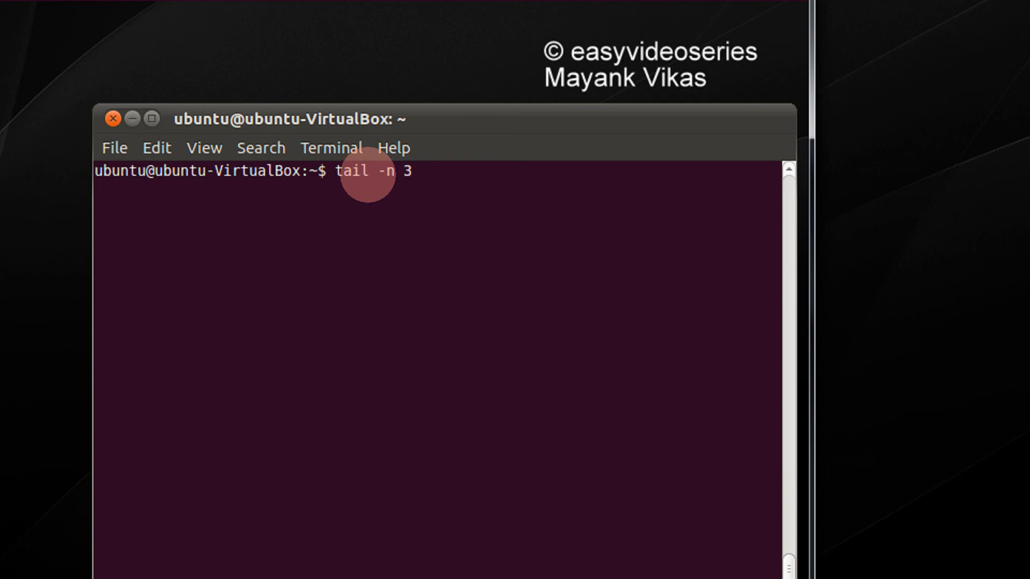
type("/etc/services")
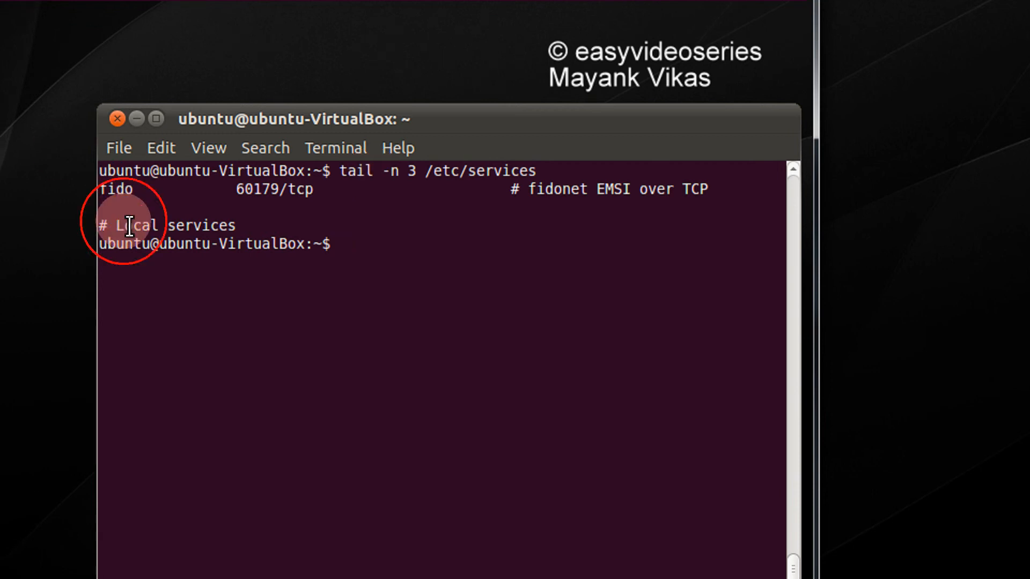
type("t")
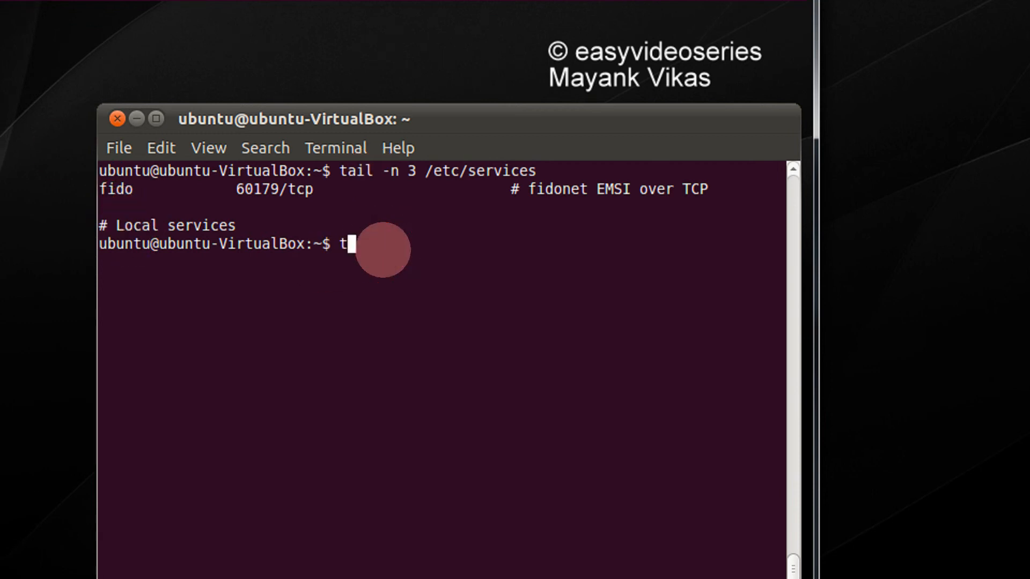
Run tail /etc/services to print the file's last ten lines
type("ail /etc/services")
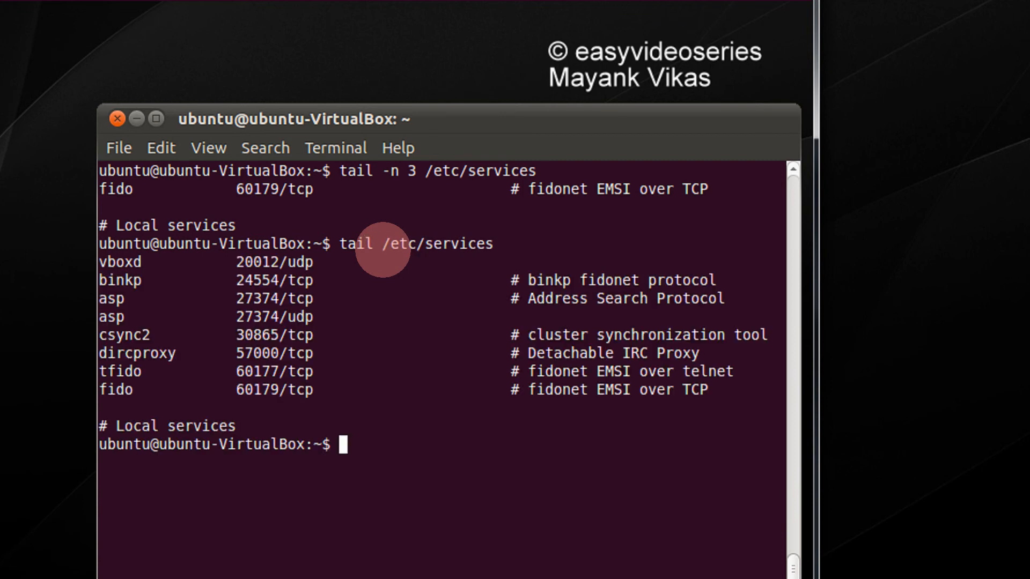
type("tail /etc/services")
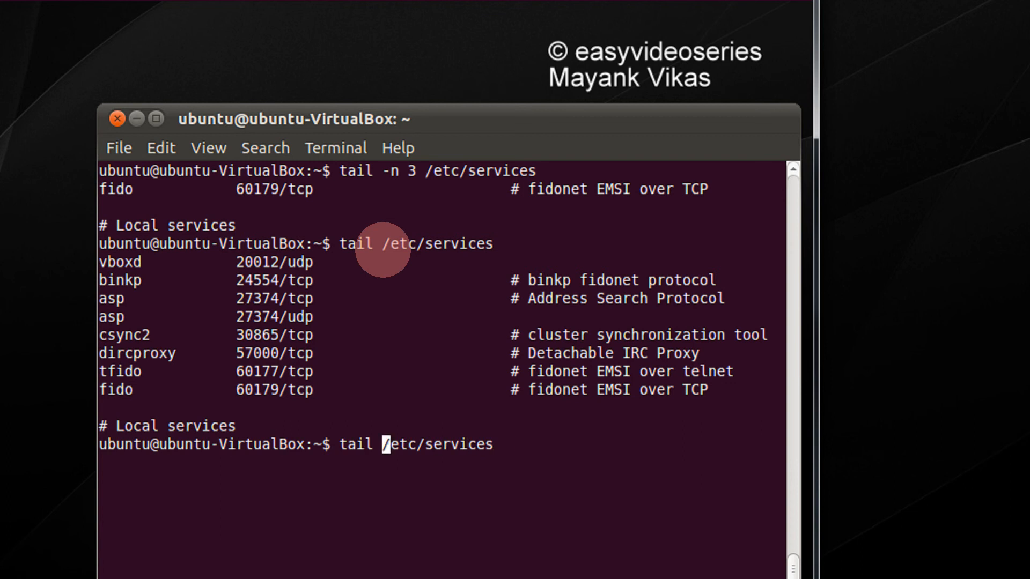
Run tail -n 15 /etc/services, then rerun it with a count of 5
type("-n 15")
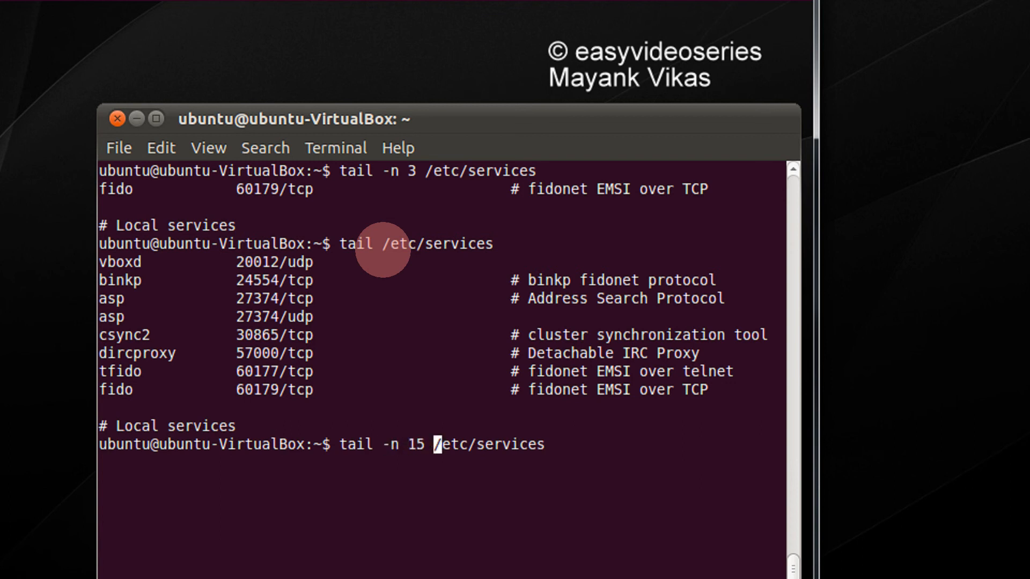
key("Return")
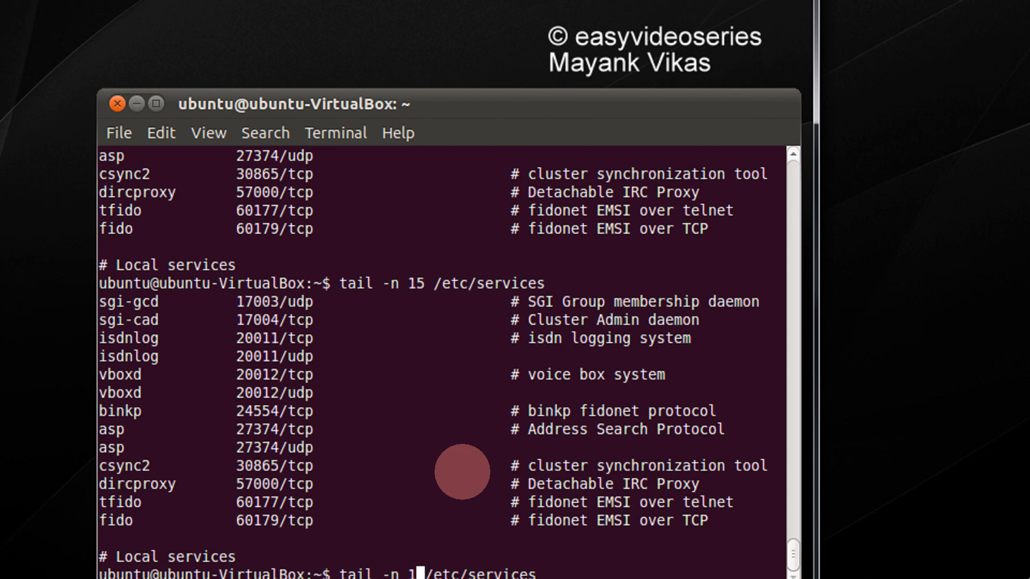
type("5")
key("Return")
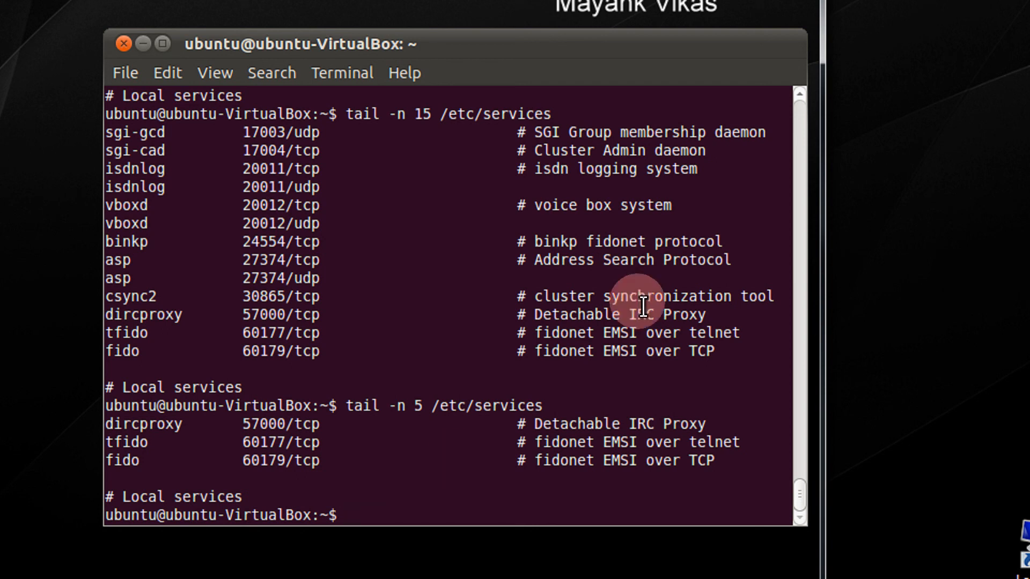
mouse_move(919, 177)
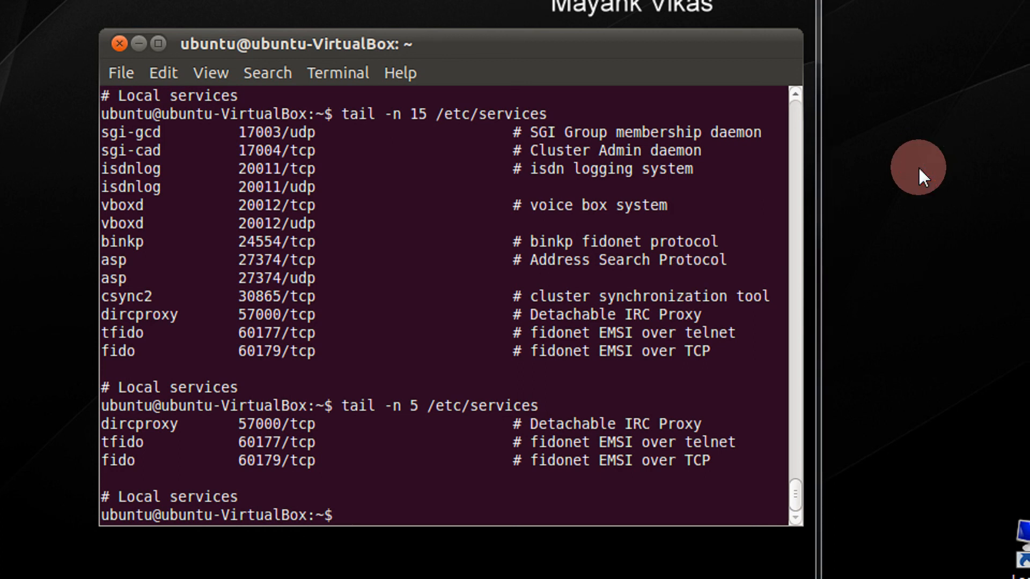